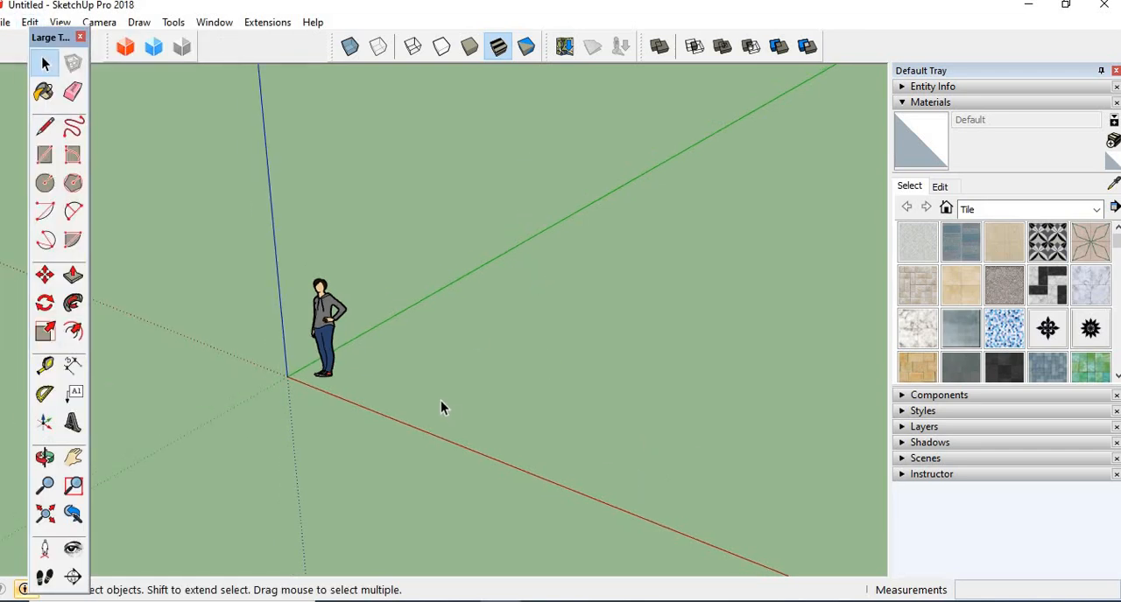
{"action": "mouse_move", "coordinate": [494, 413]}
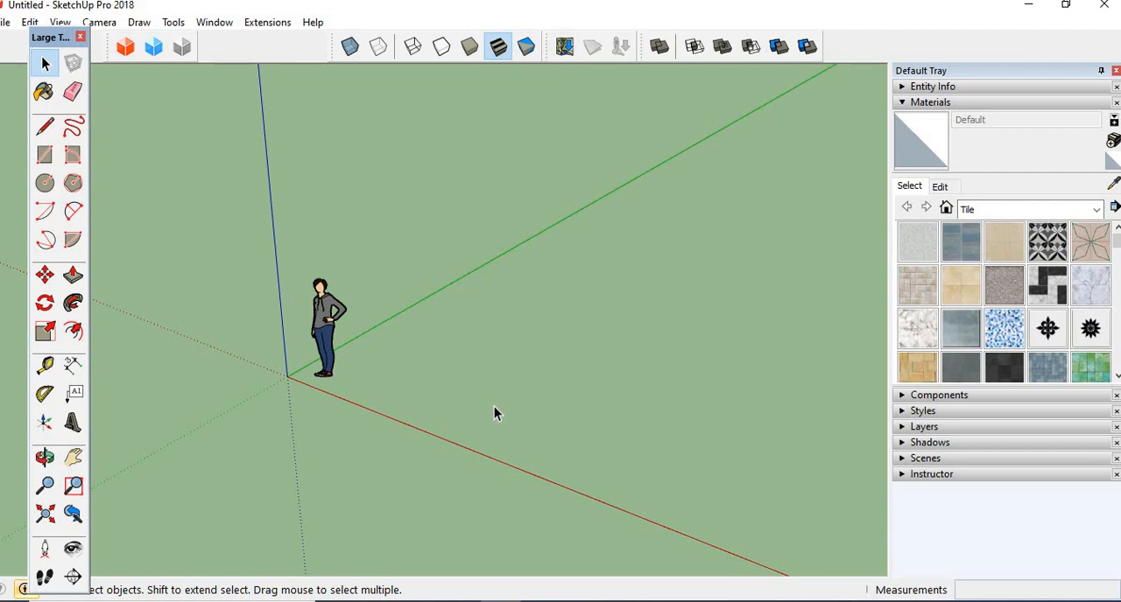
{"action": "mouse_move", "coordinate": [547, 414]}
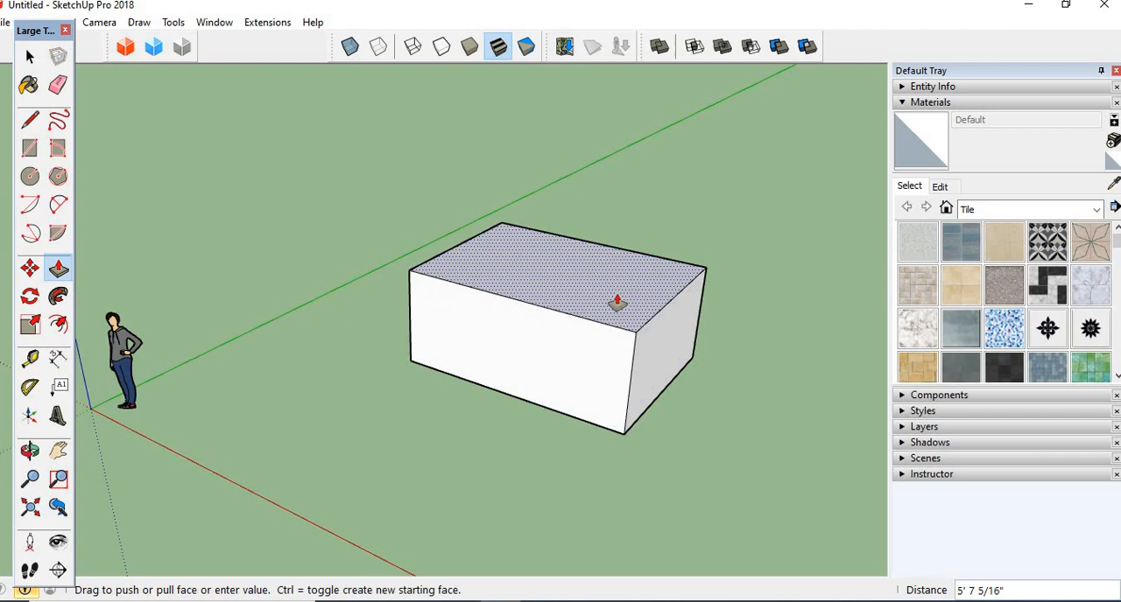
- Extrude the rectangle into a box and the circle into a roughly 3' 7" cylinder
{"action": "left_click", "coordinate": [28, 177]}
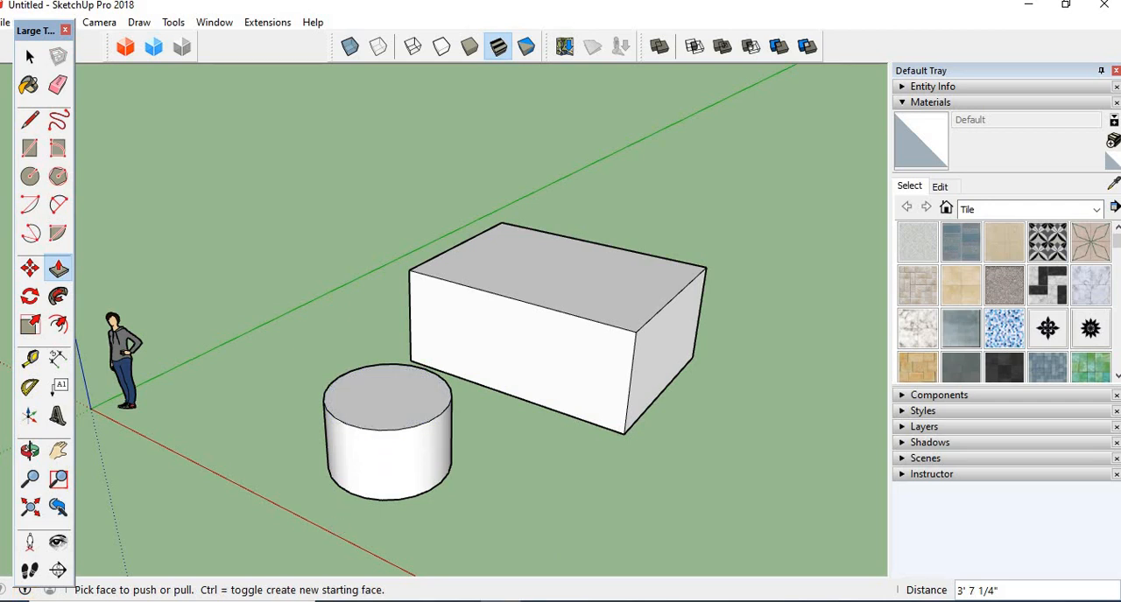
{"action": "left_click", "coordinate": [28, 56]}
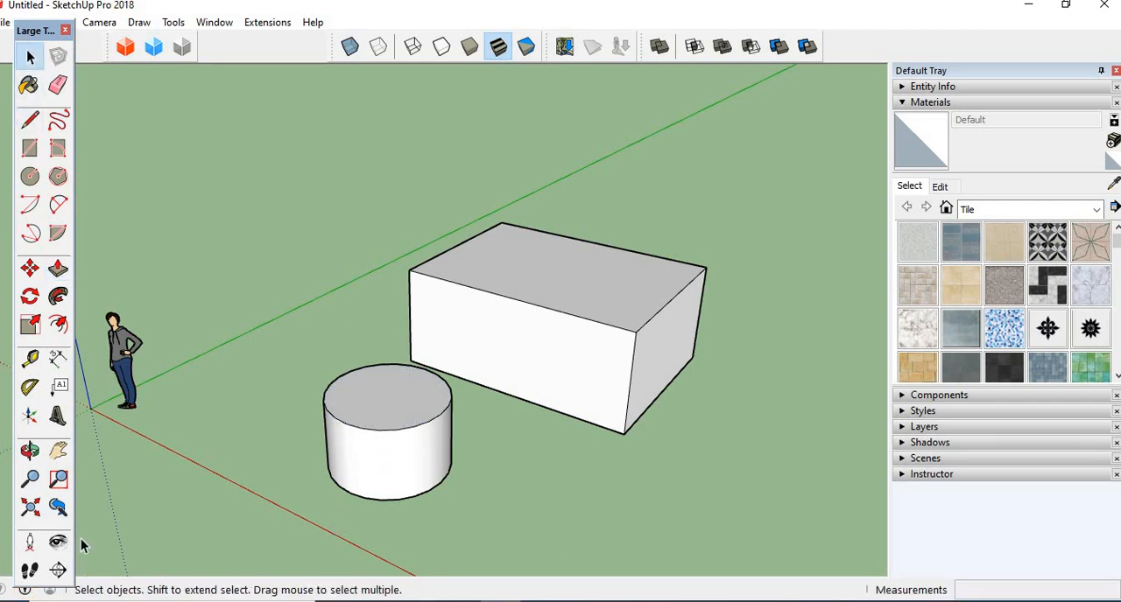
{"action": "mouse_move", "coordinate": [57, 506]}
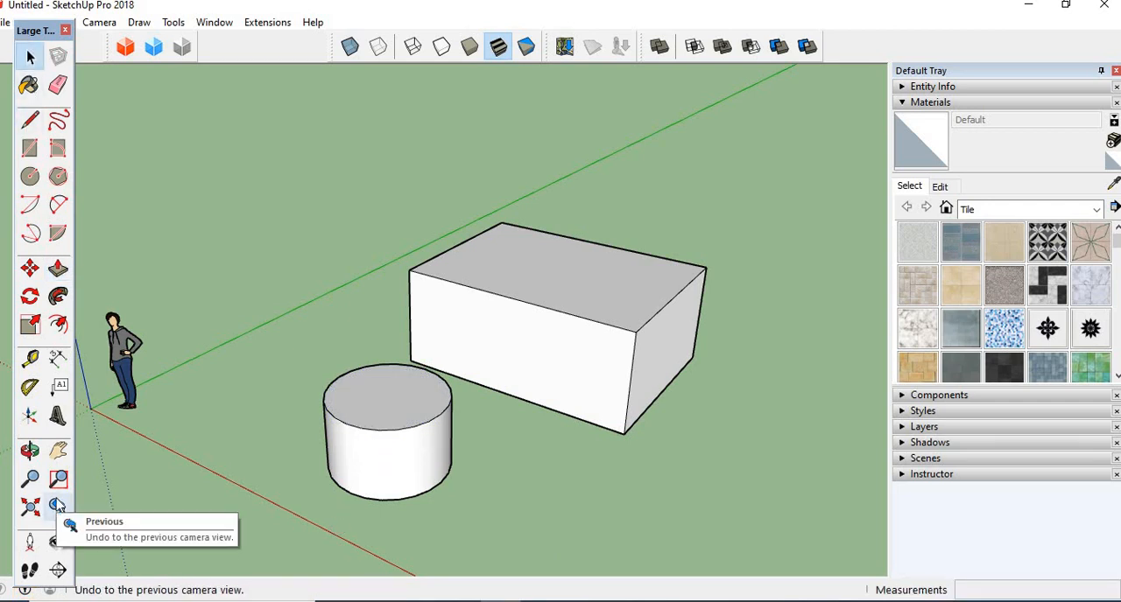
{"action": "mouse_move", "coordinate": [30, 480]}
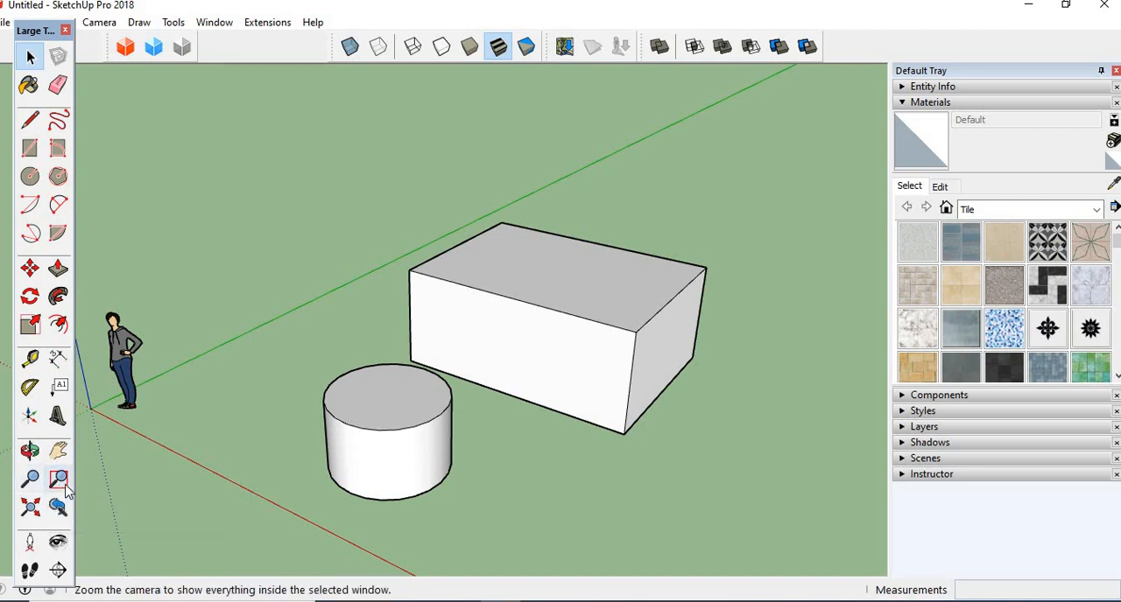
{"action": "mouse_move", "coordinate": [29, 508]}
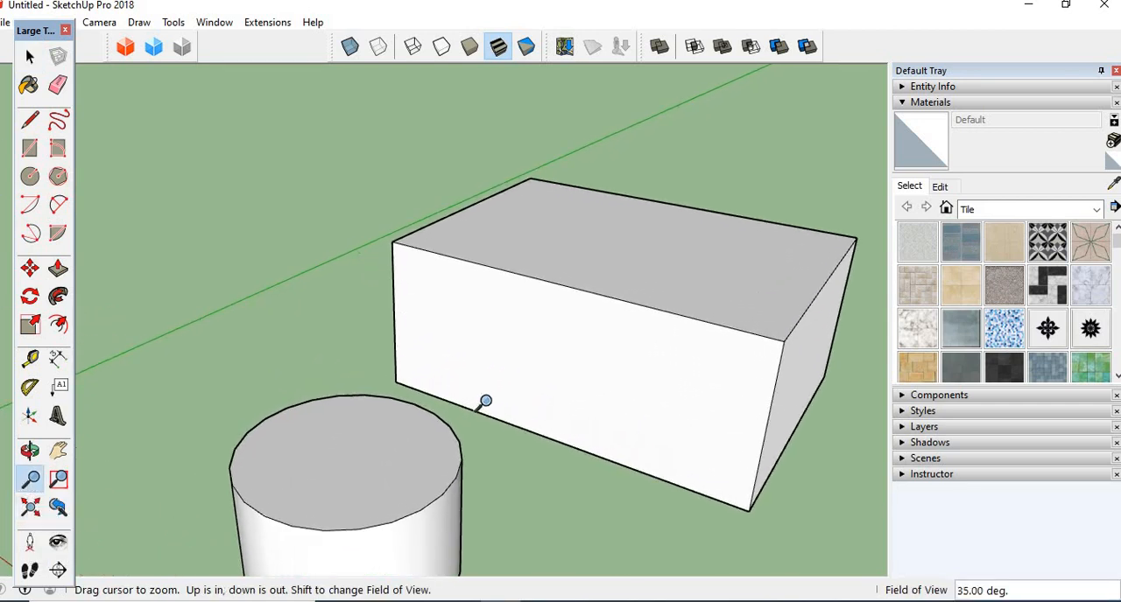
- Zoom back out so the box and cylinder are both fully visible in the view
{"action": "left_click_drag", "start_coordinate": [487, 401], "coordinate": [507, 420]}
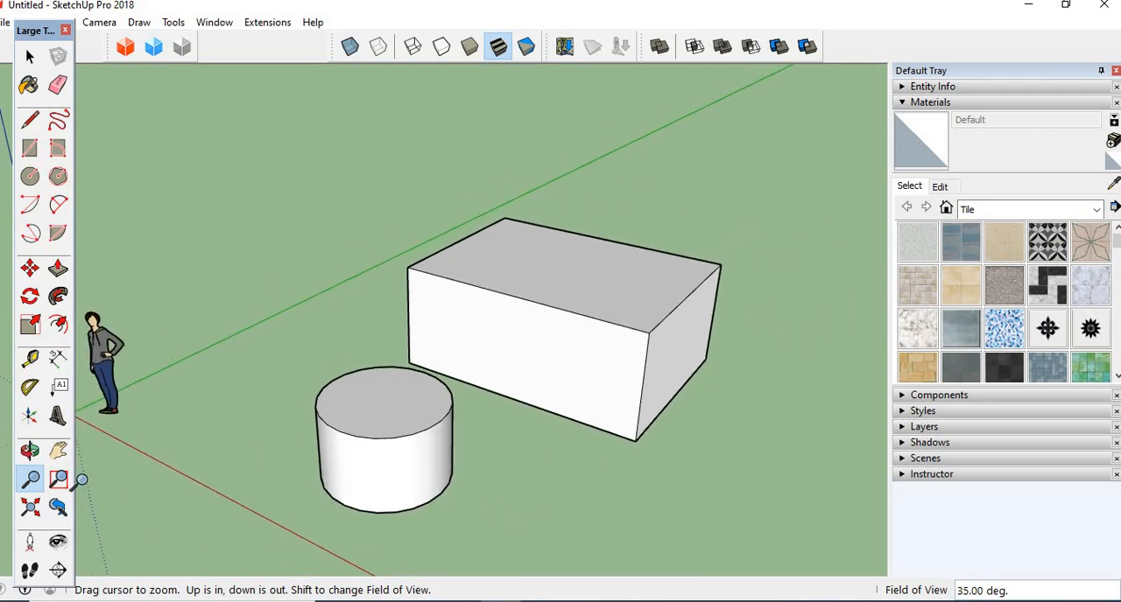
{"action": "left_click", "coordinate": [58, 480]}
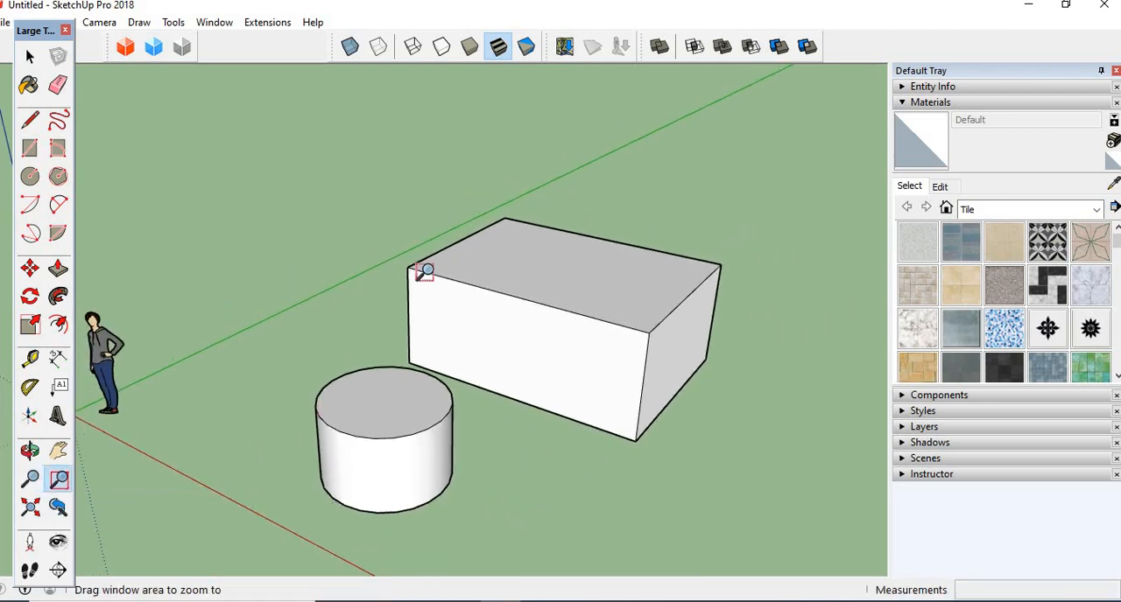
{"action": "mouse_move", "coordinate": [364, 217]}
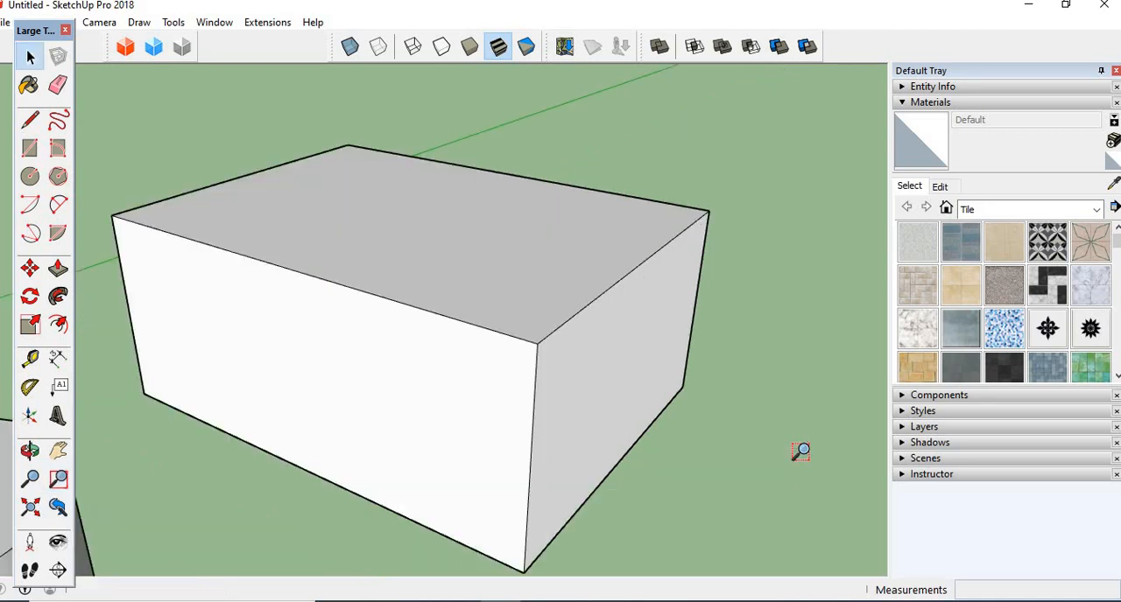
{"action": "mouse_move", "coordinate": [30, 508]}
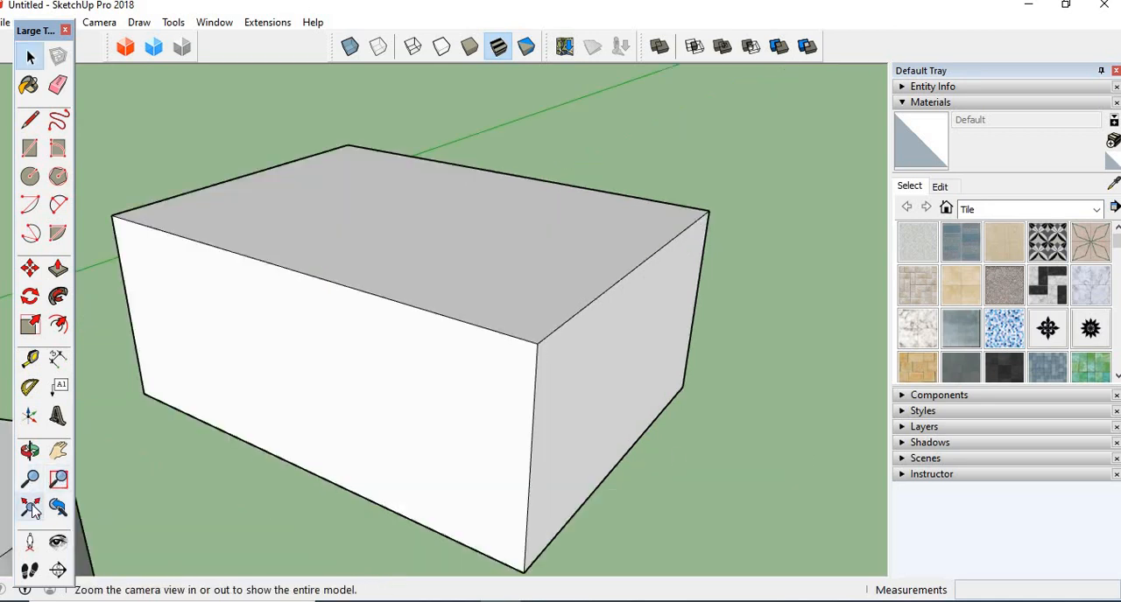
{"action": "mouse_move", "coordinate": [32, 508]}
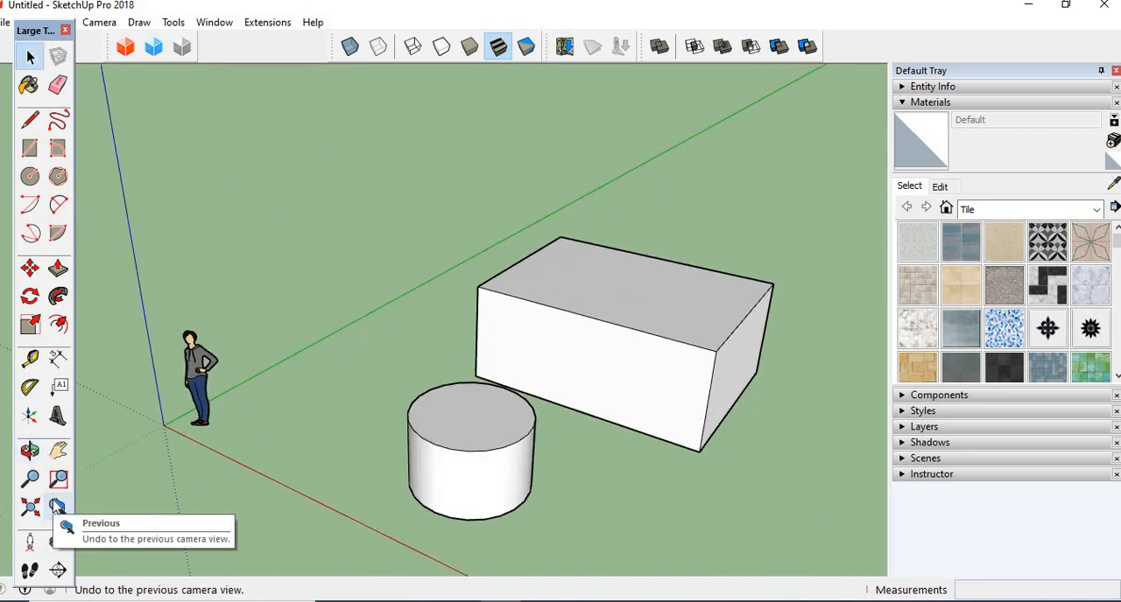
- Return the camera to the previous, closer view of the box and cylinder
{"action": "left_click", "coordinate": [58, 508]}
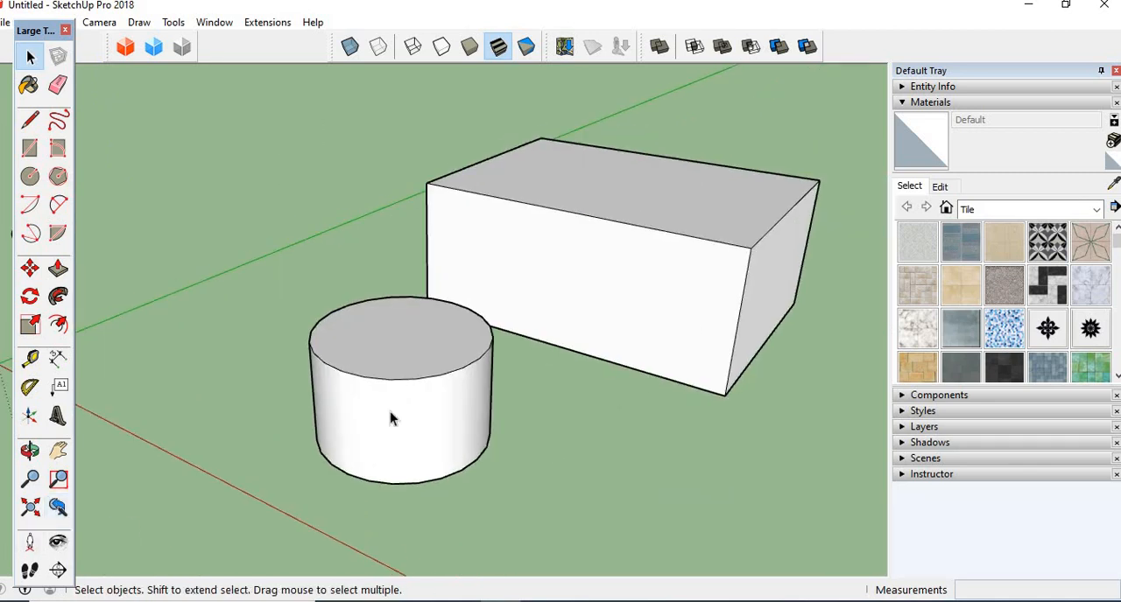
{"action": "mouse_move", "coordinate": [516, 159]}
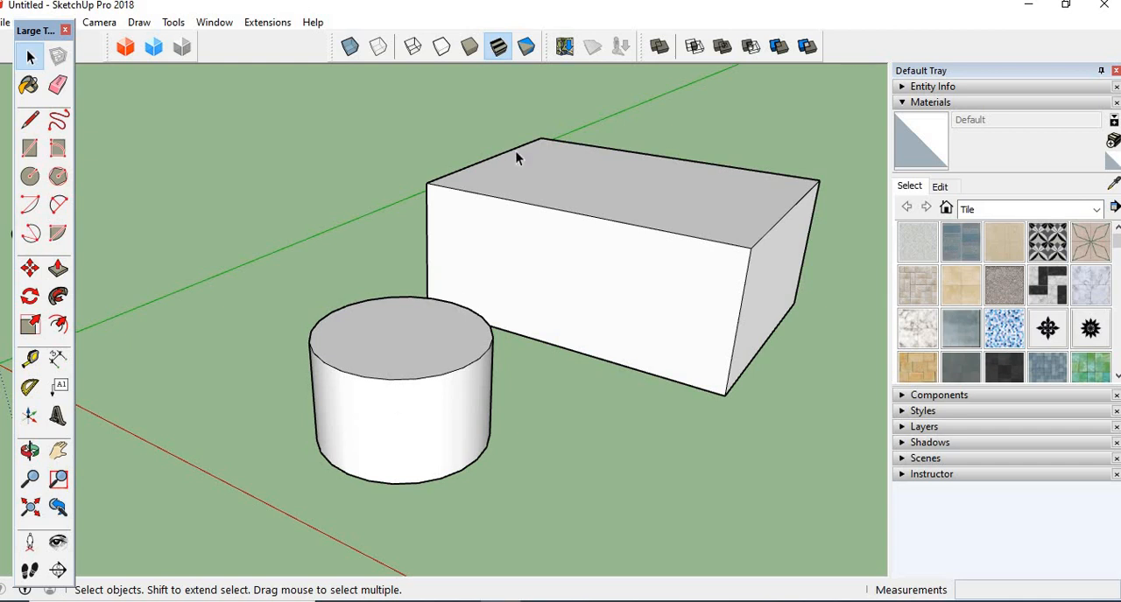
{"action": "mouse_move", "coordinate": [606, 401]}
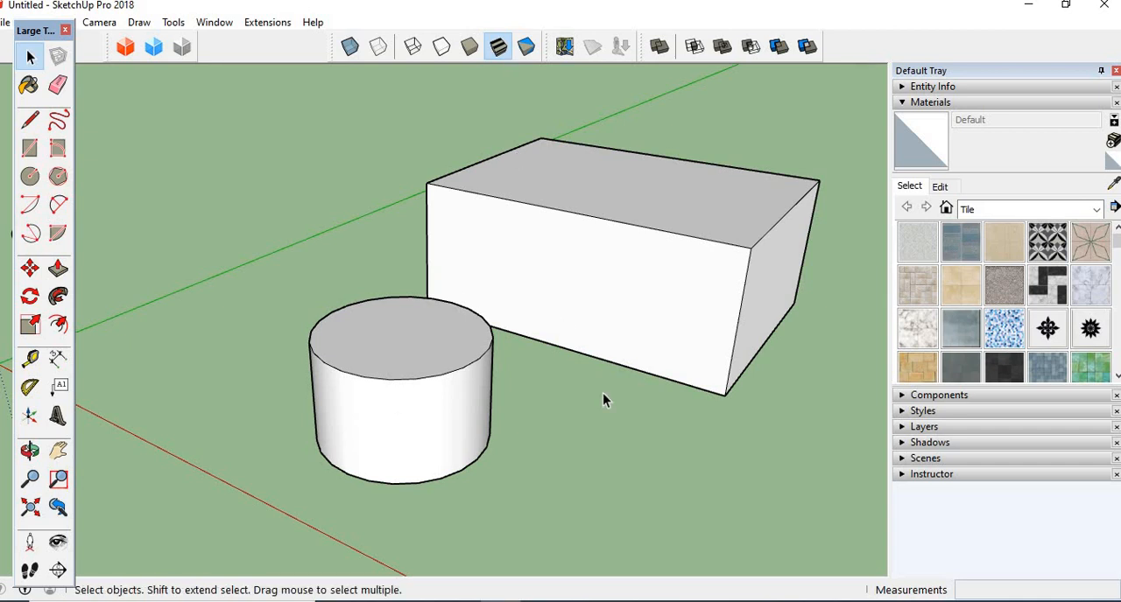